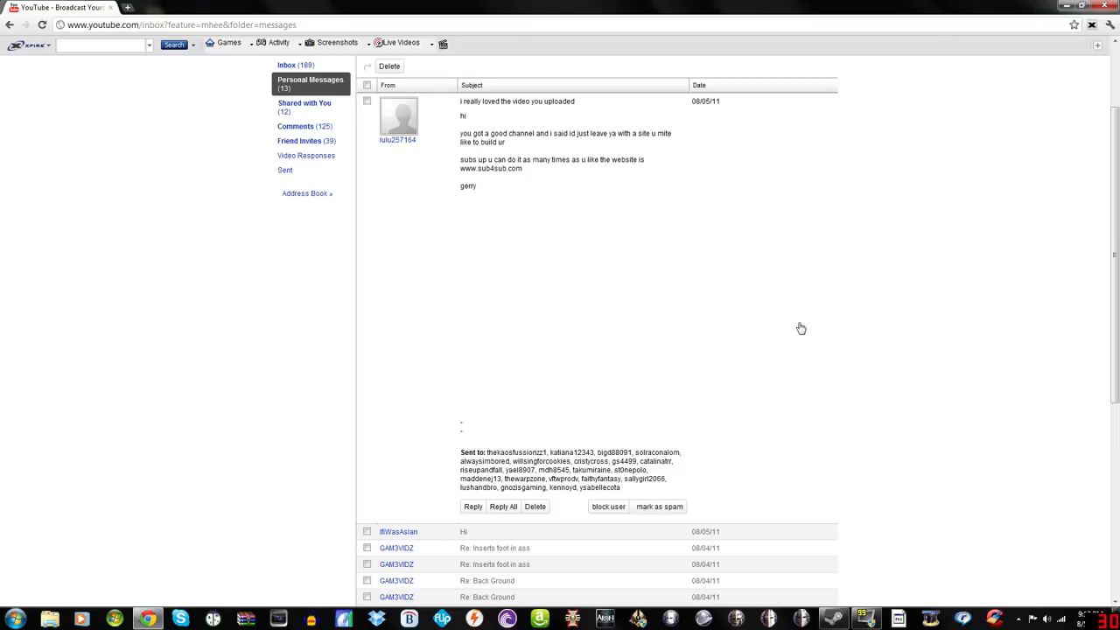
mouse_move(858, 259)
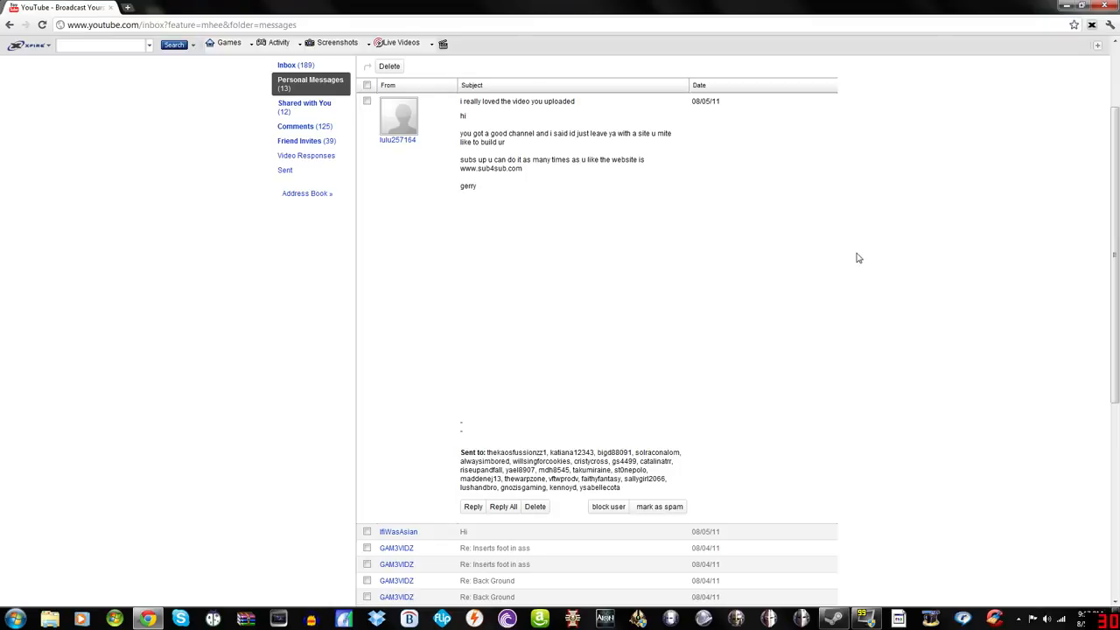
mouse_move(919, 245)
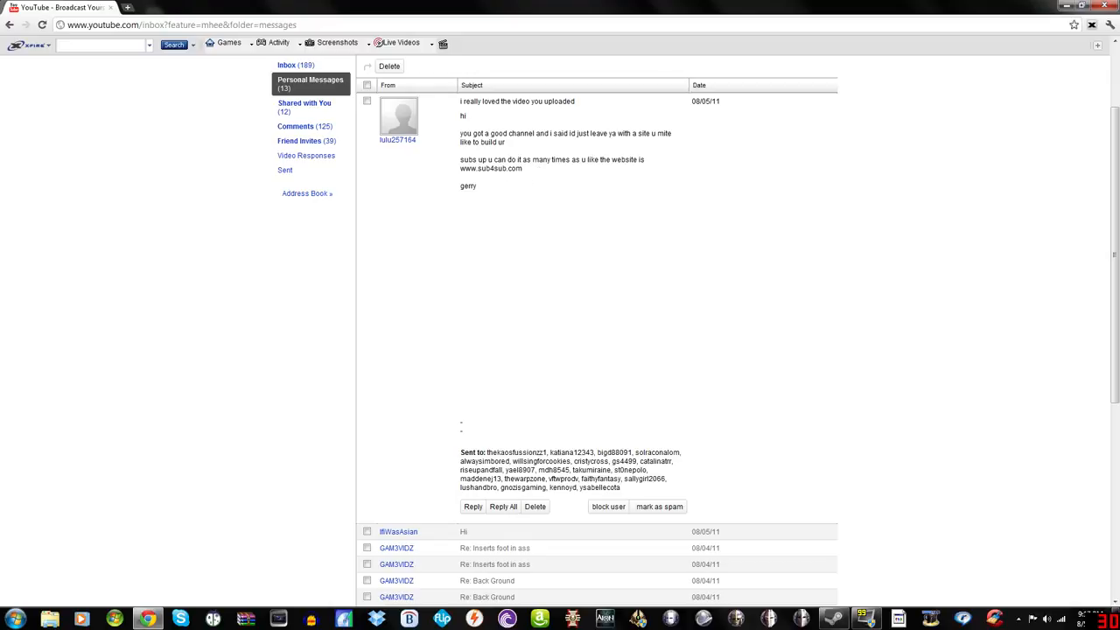
mouse_move(529, 172)
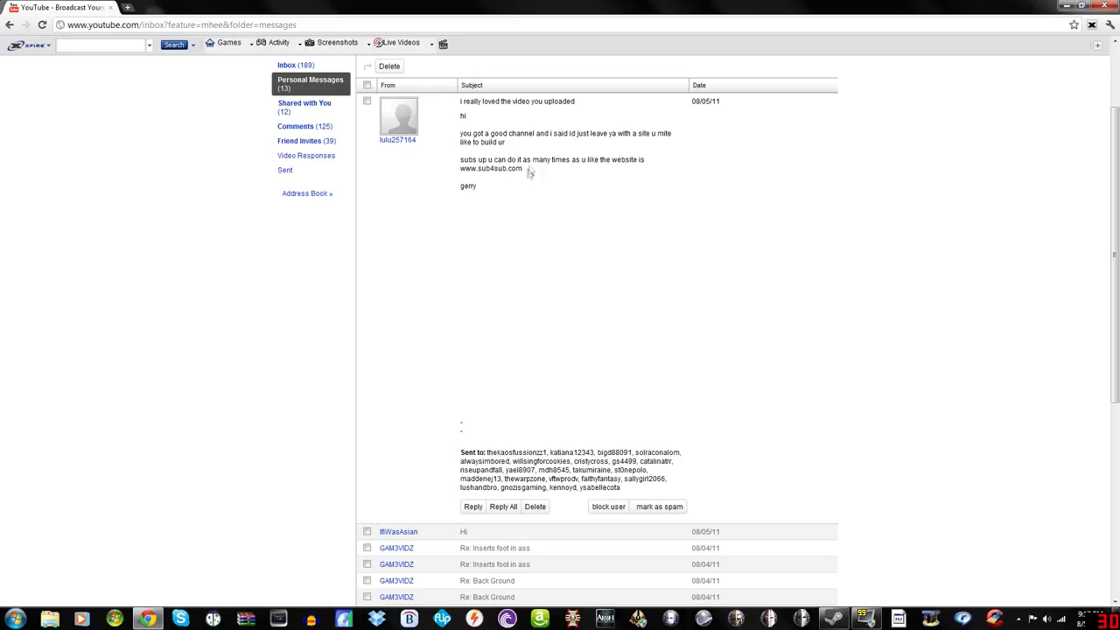
mouse_move(511, 179)
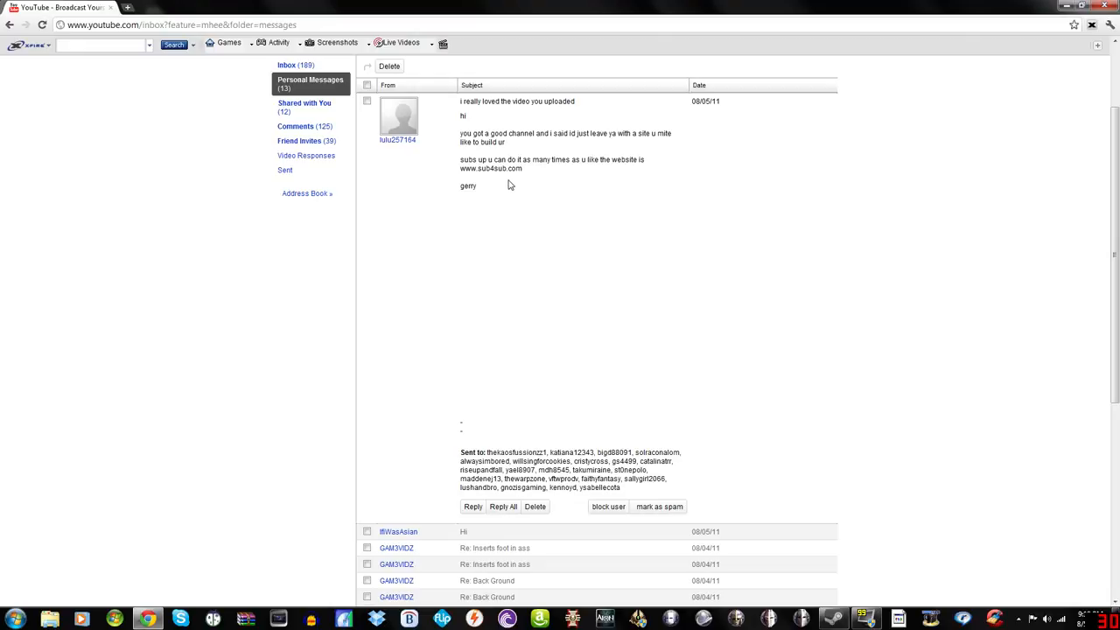
mouse_move(501, 185)
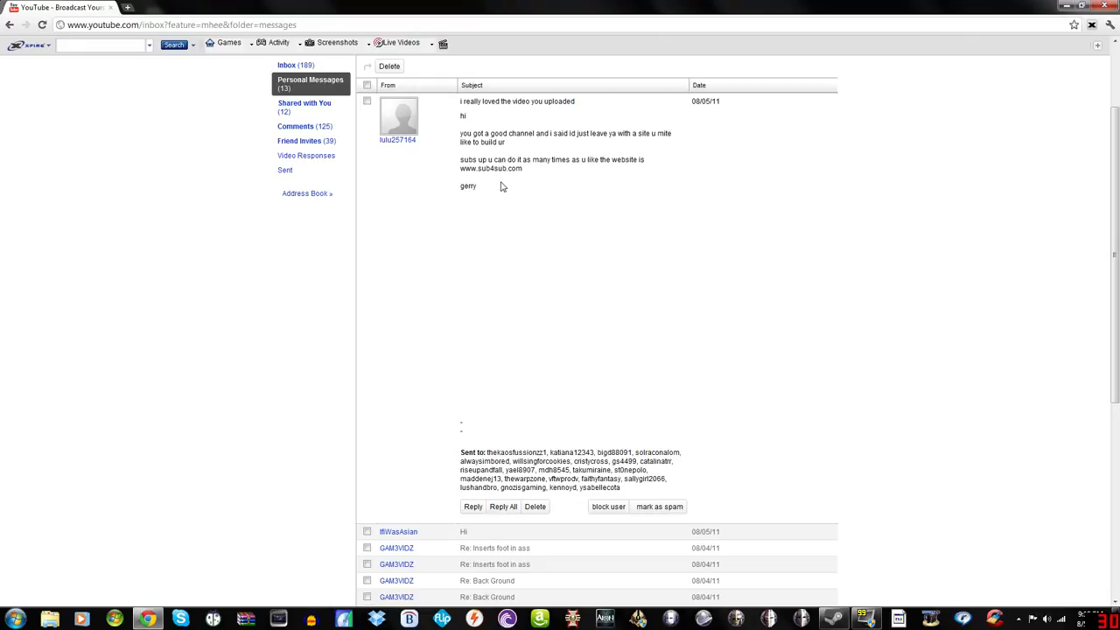
mouse_move(410, 140)
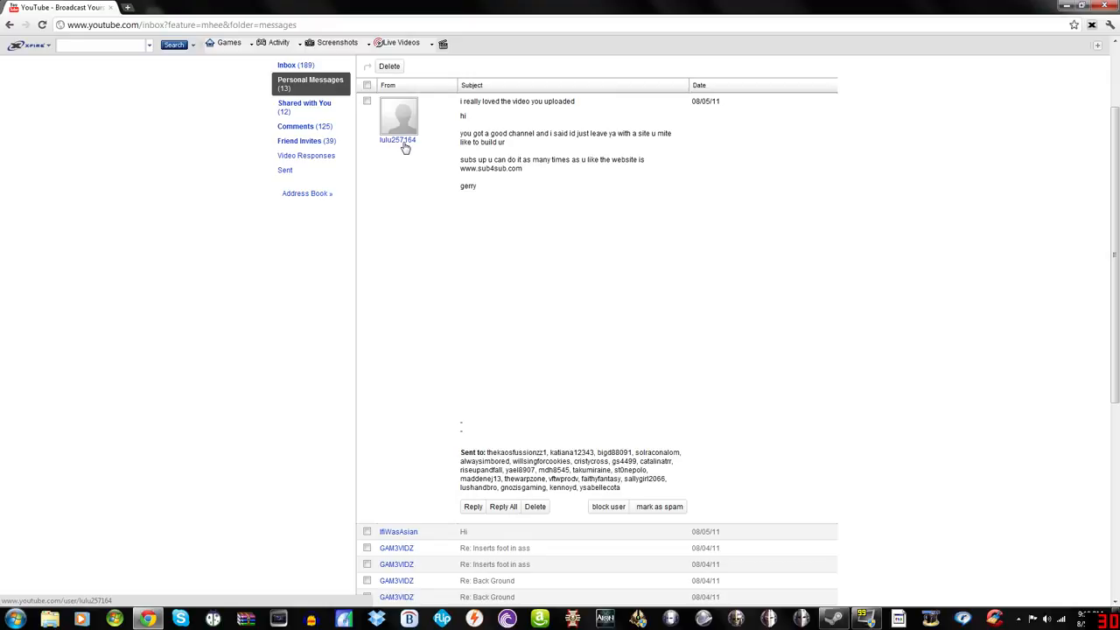
mouse_move(451, 137)
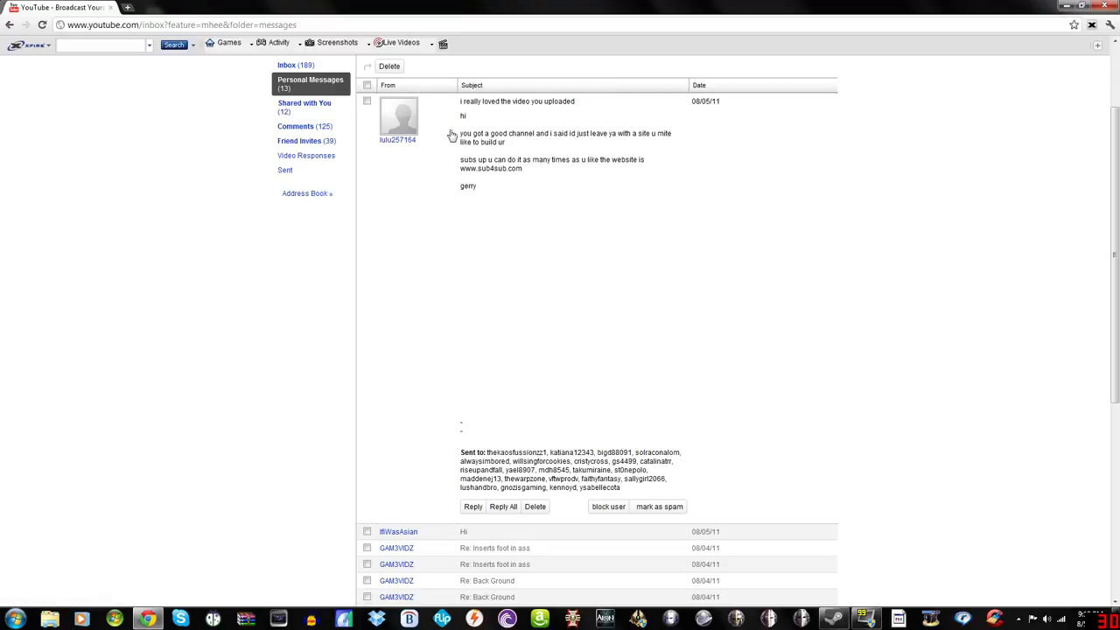
mouse_move(427, 150)
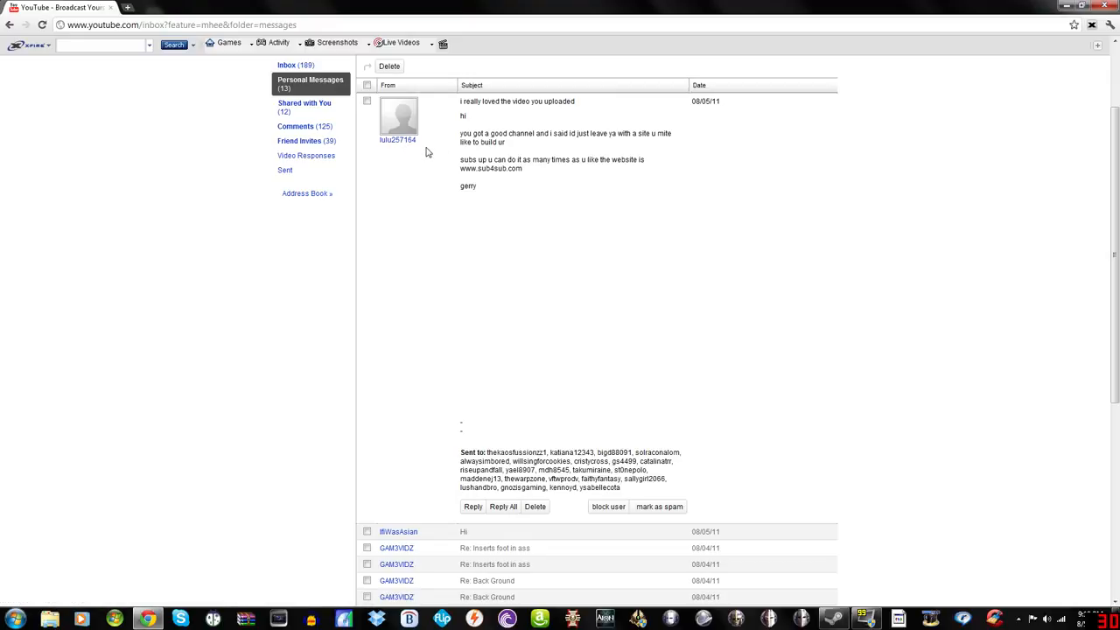
mouse_move(406, 150)
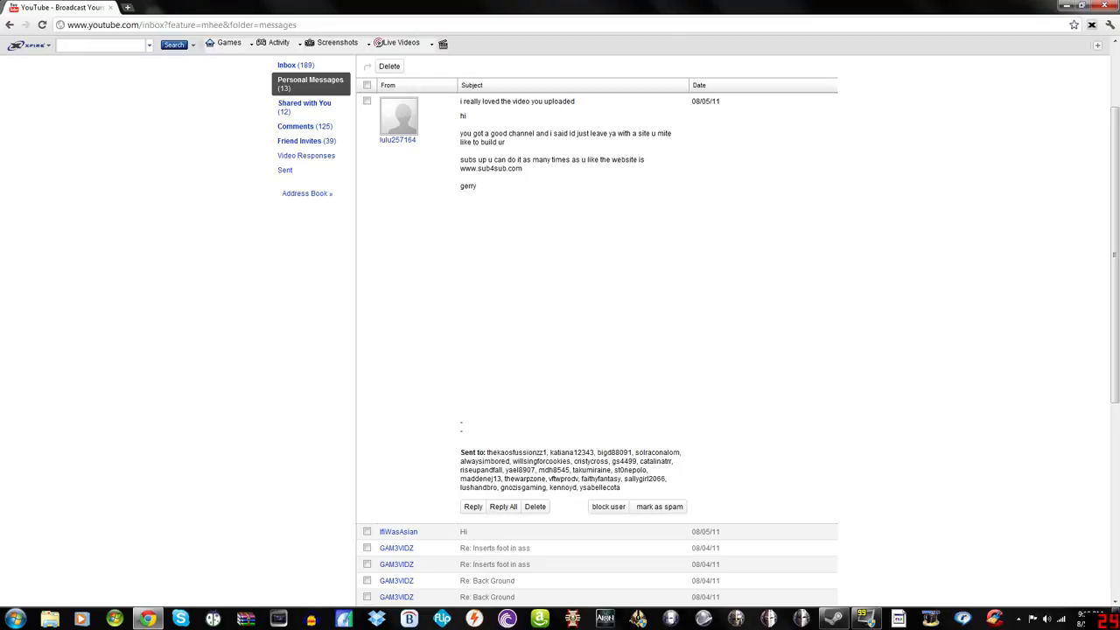
mouse_move(601, 168)
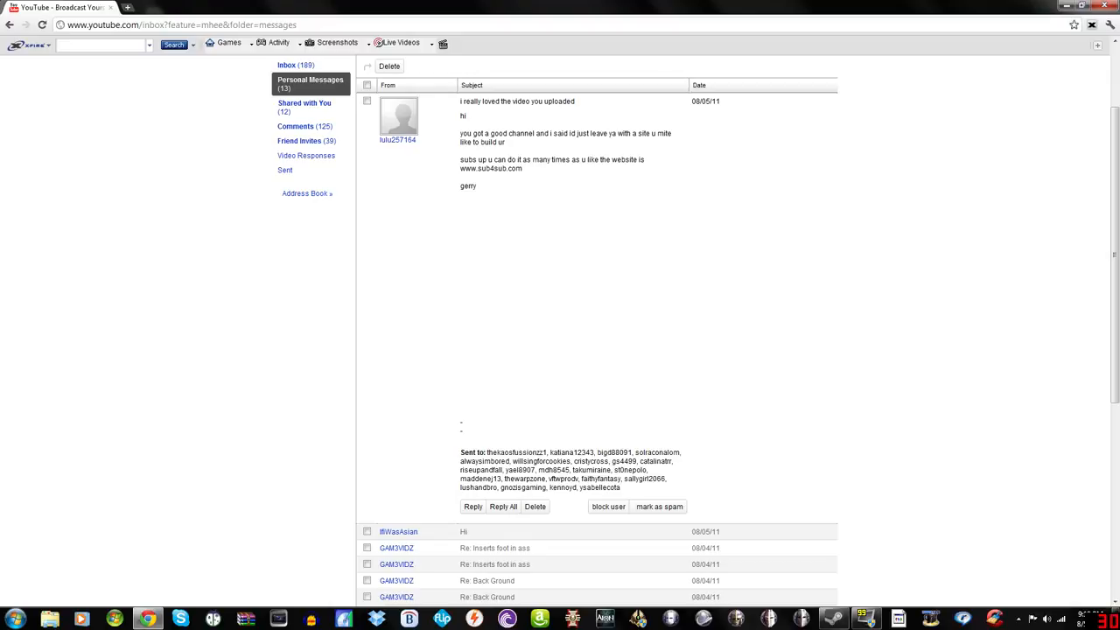
mouse_move(462, 190)
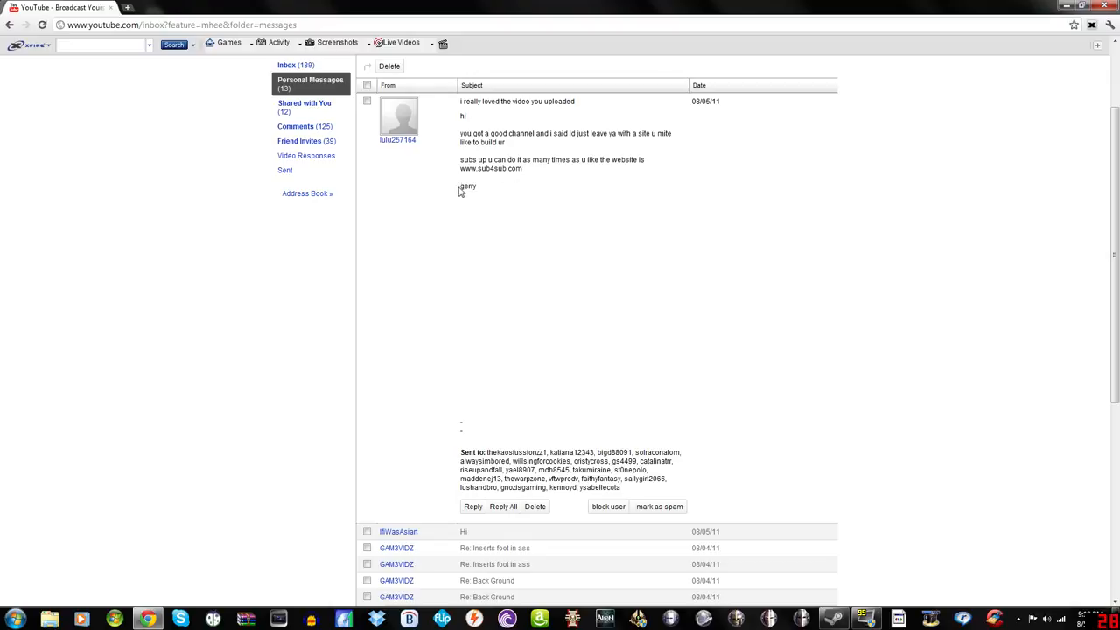
mouse_move(511, 185)
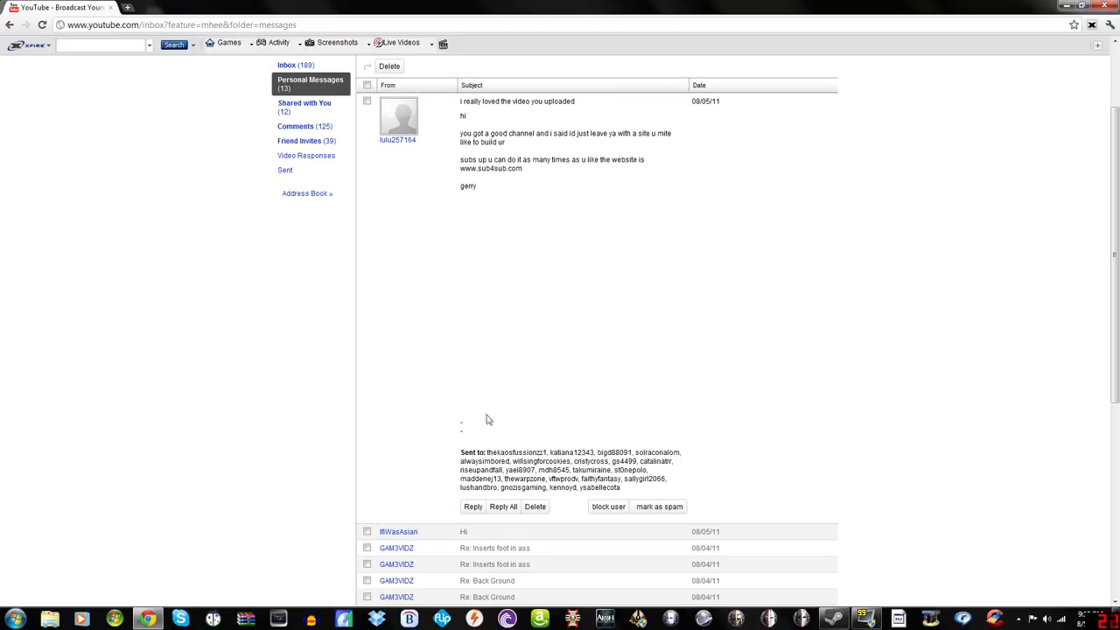
mouse_move(542, 98)
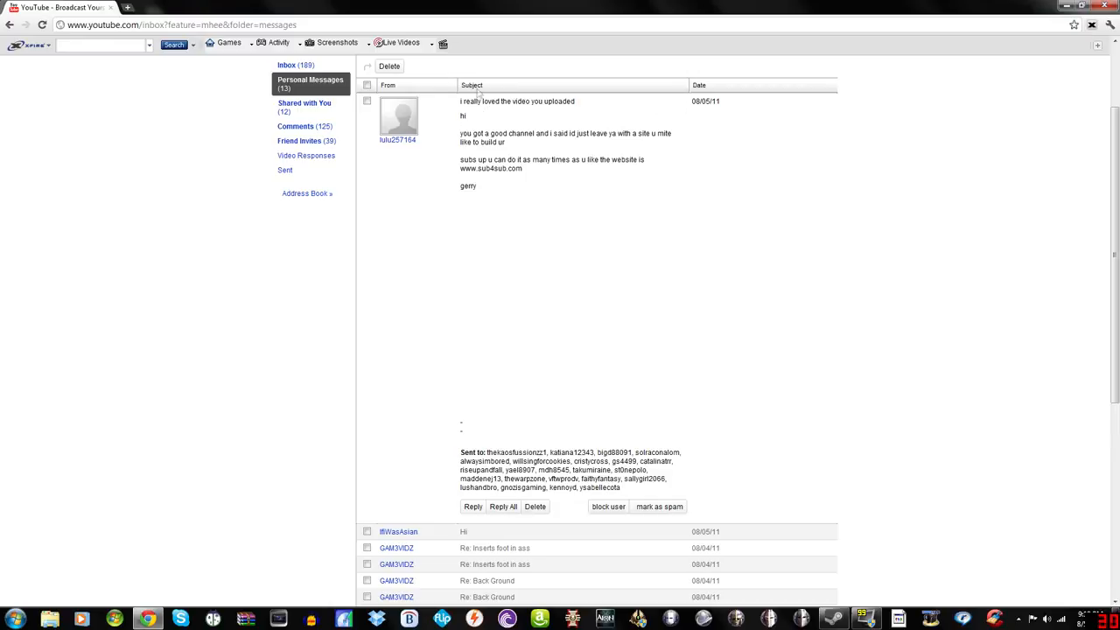
mouse_move(405, 147)
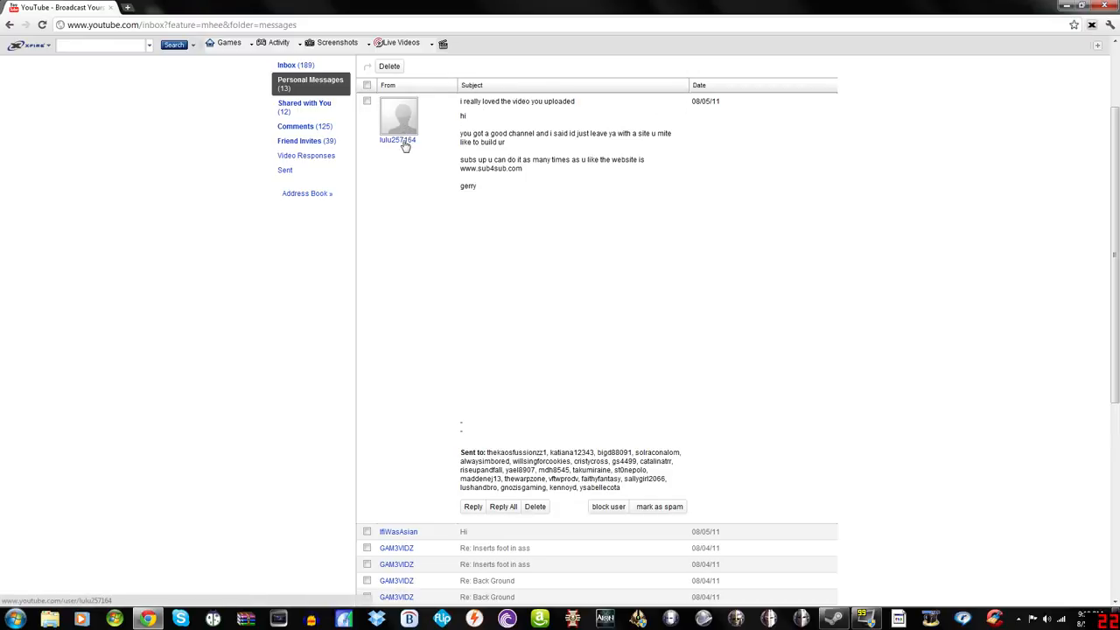
View the sender's channel page showing 38 subscribers and 50 channel comments
click(398, 140)
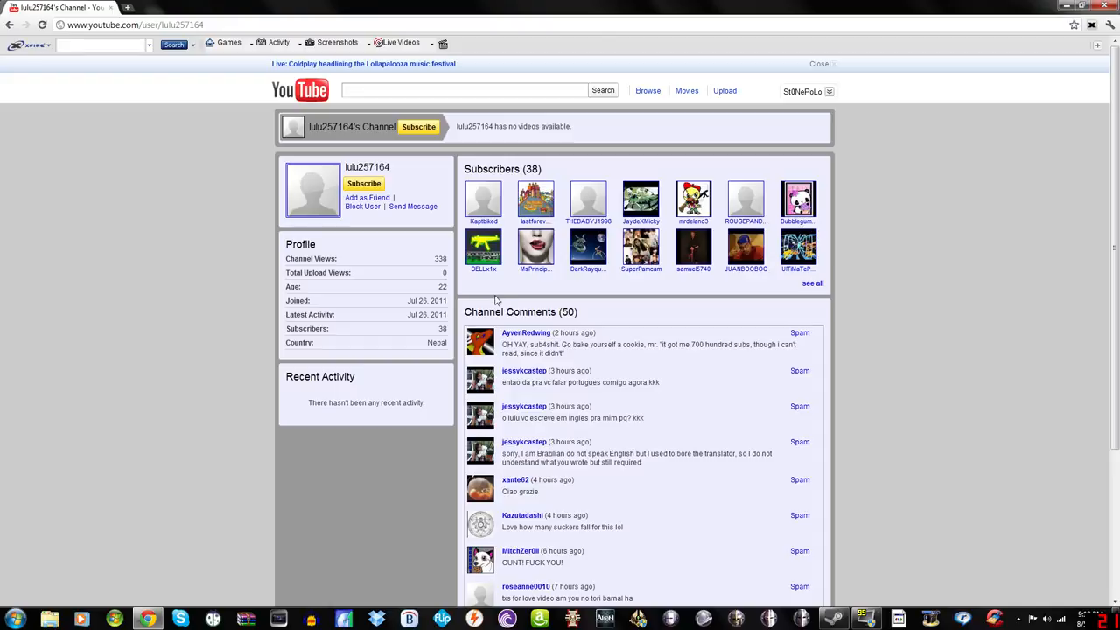
mouse_move(591, 357)
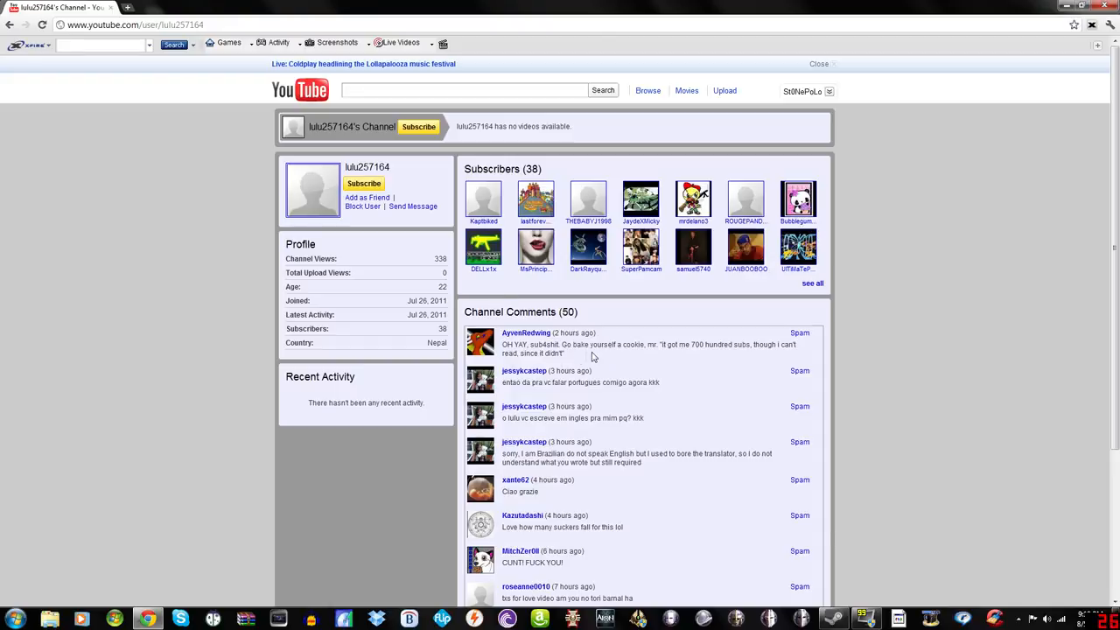
mouse_move(746, 360)
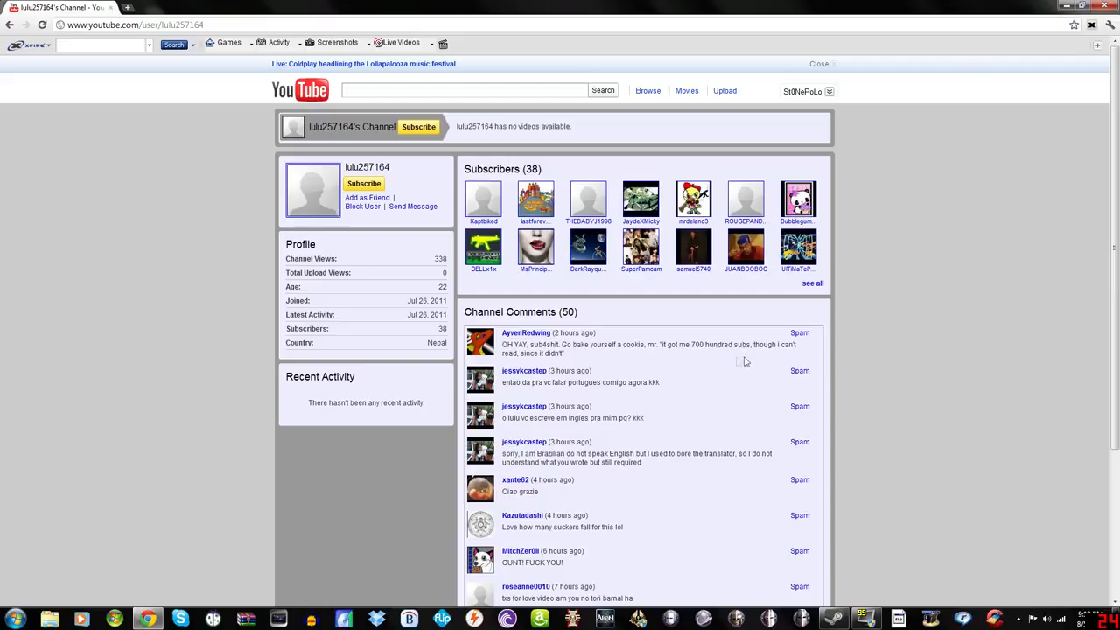
mouse_move(585, 361)
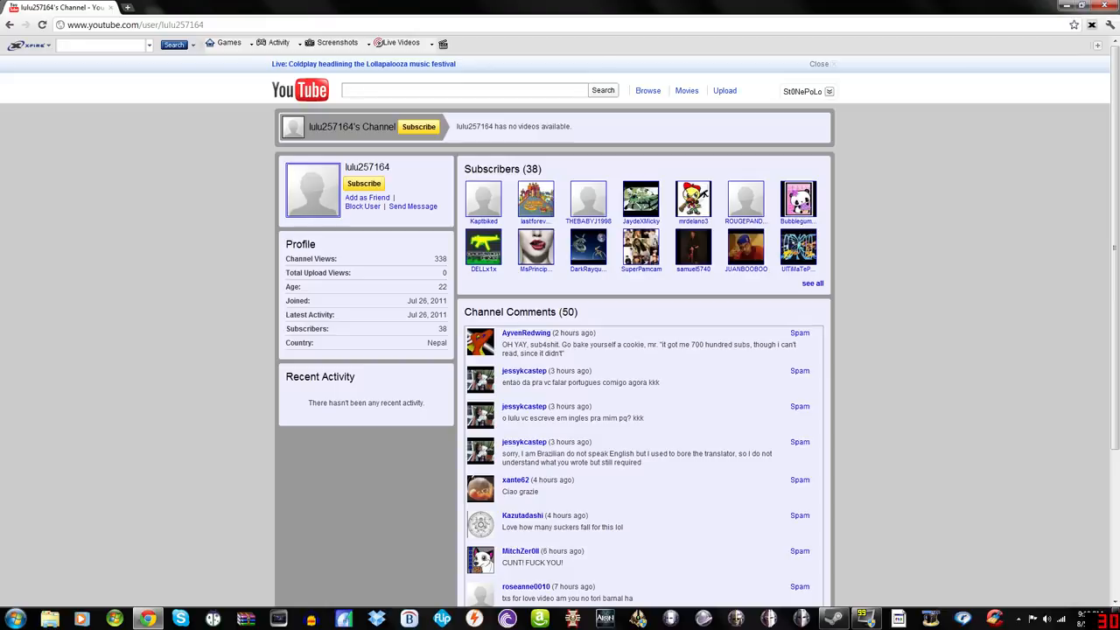
mouse_move(595, 511)
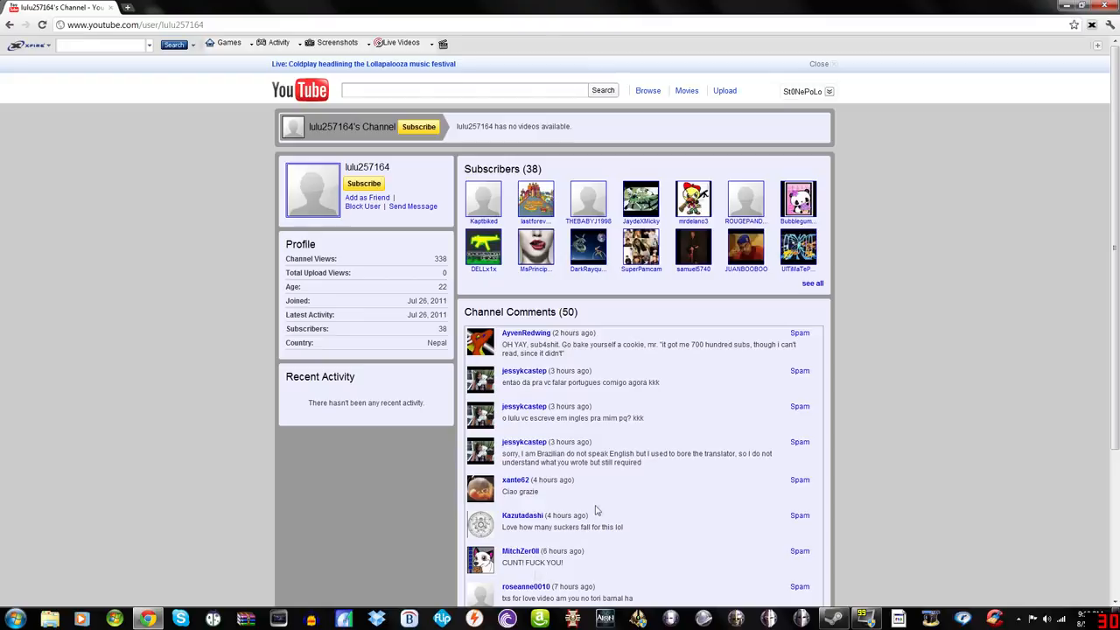
mouse_move(735, 494)
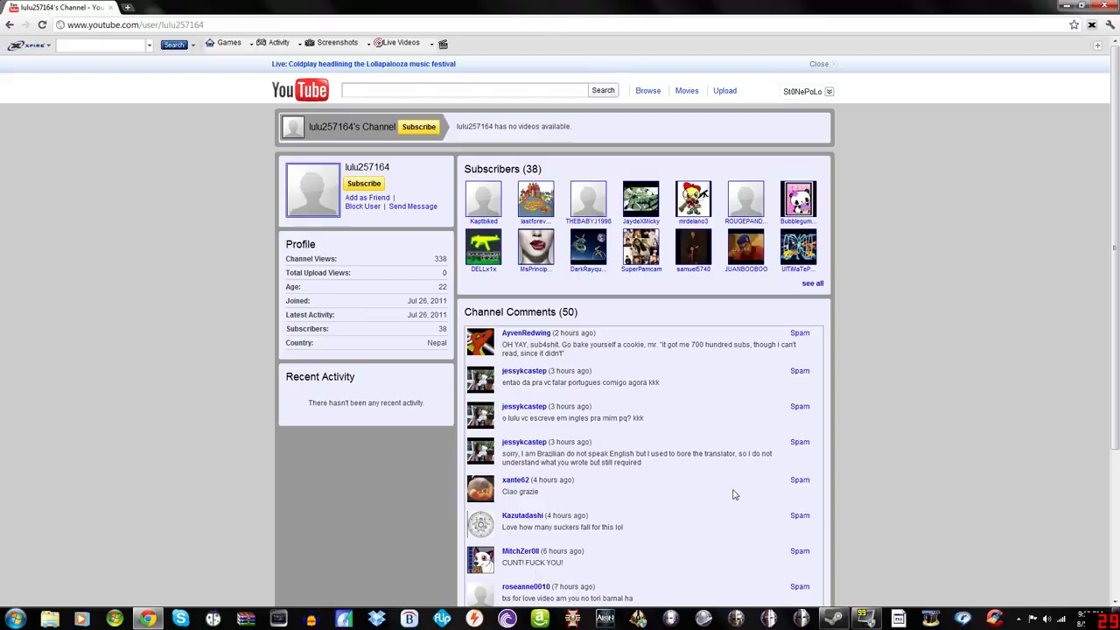
mouse_move(718, 396)
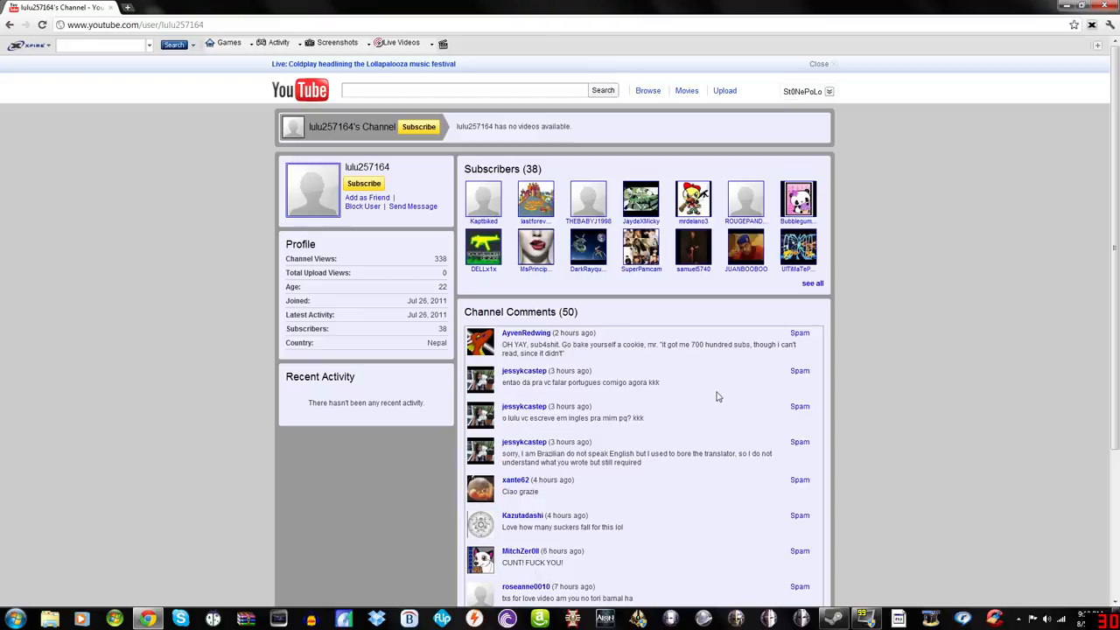
mouse_move(704, 398)
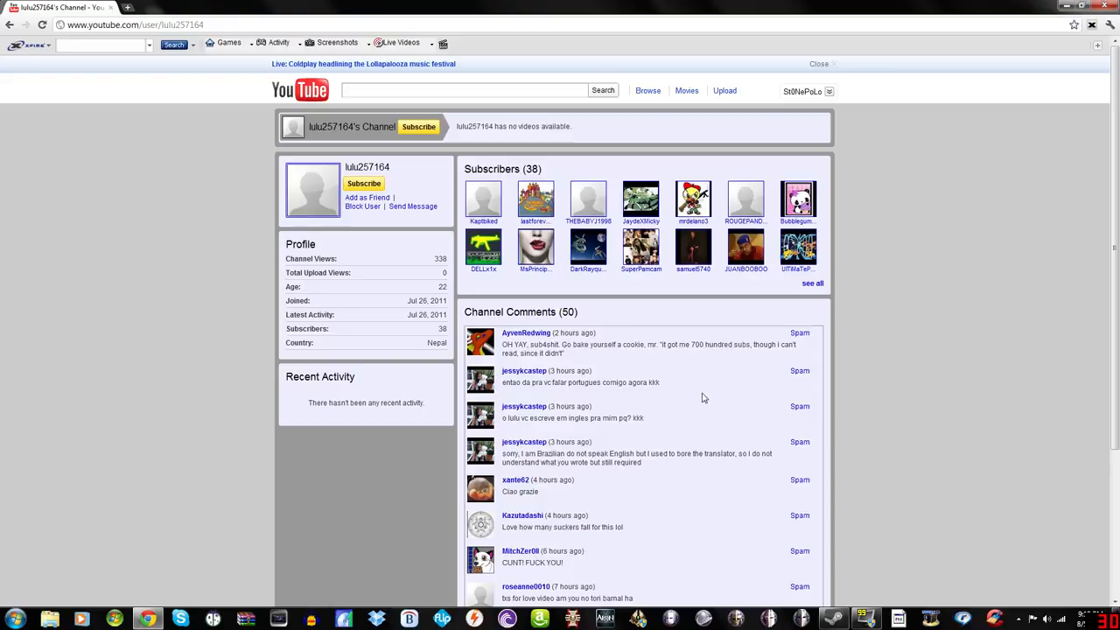